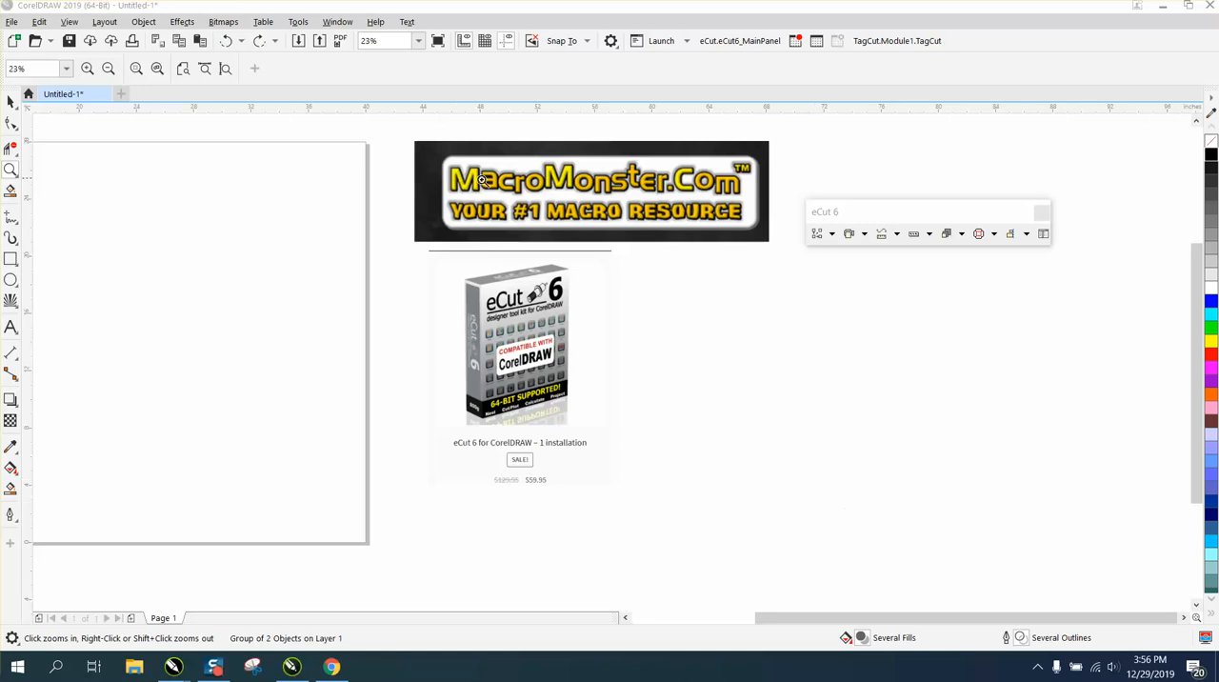
{"action": "mouse_move", "coordinate": [714, 181]}
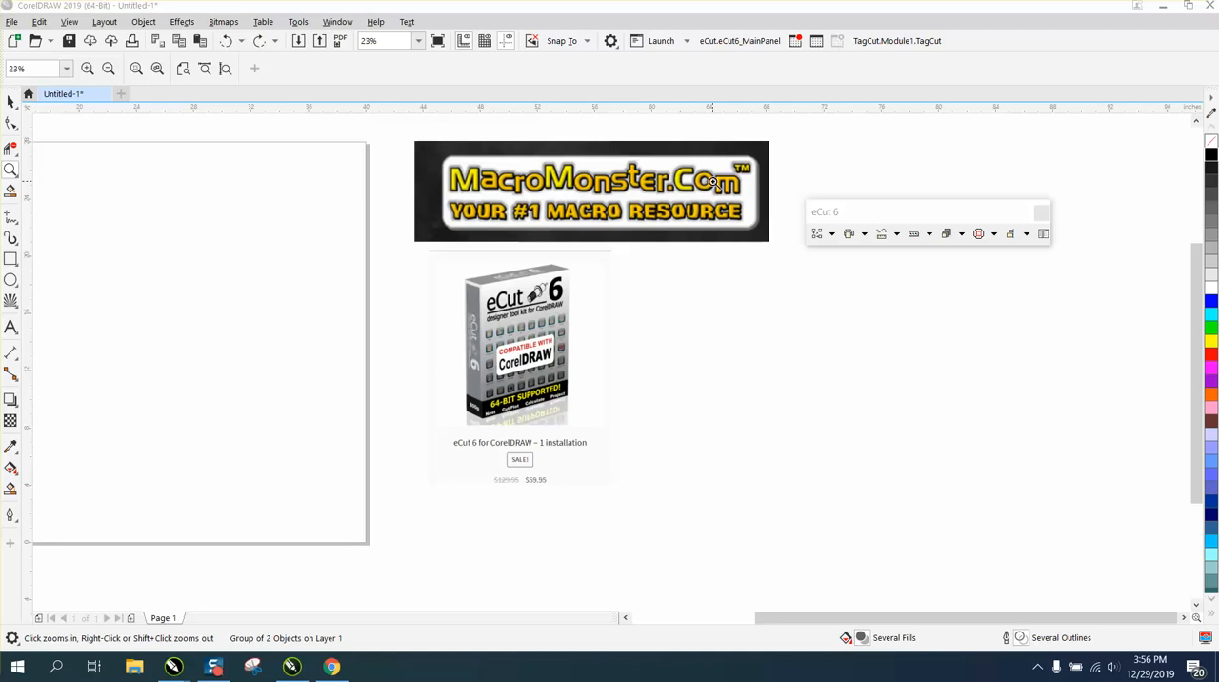
{"action": "mouse_move", "coordinate": [454, 250]}
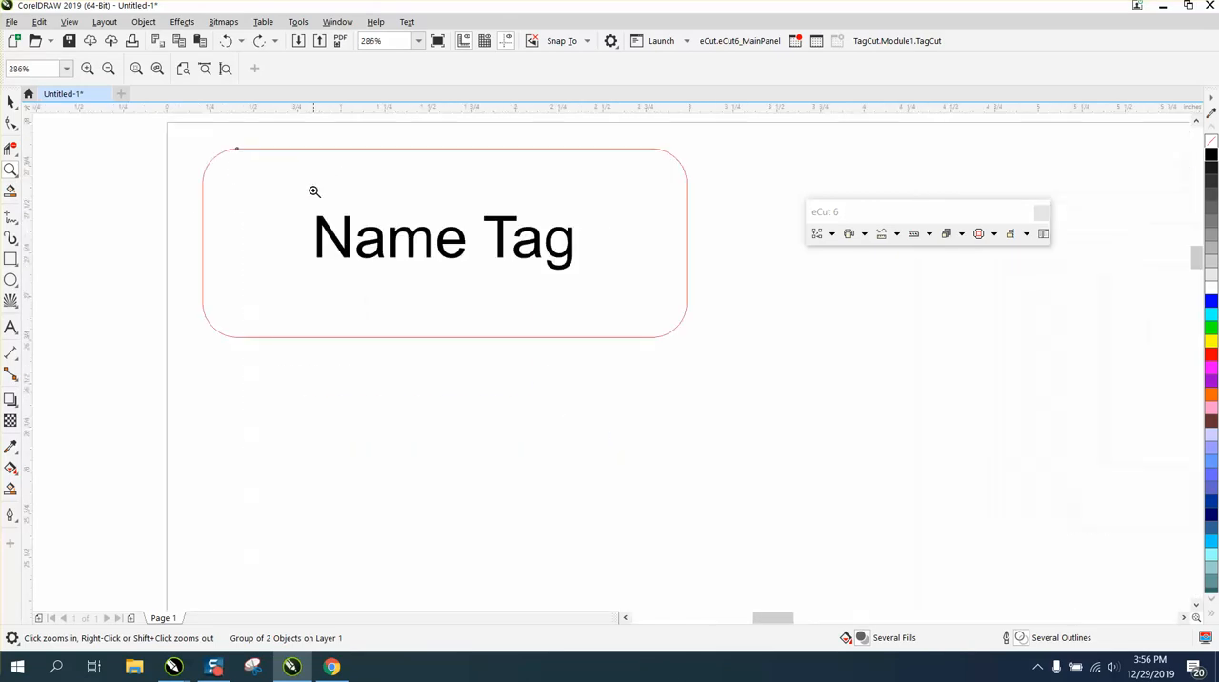
- Select the name tag and bring up eCut 6 Multiply from the nesting dropdown
{"action": "left_click", "coordinate": [442, 242]}
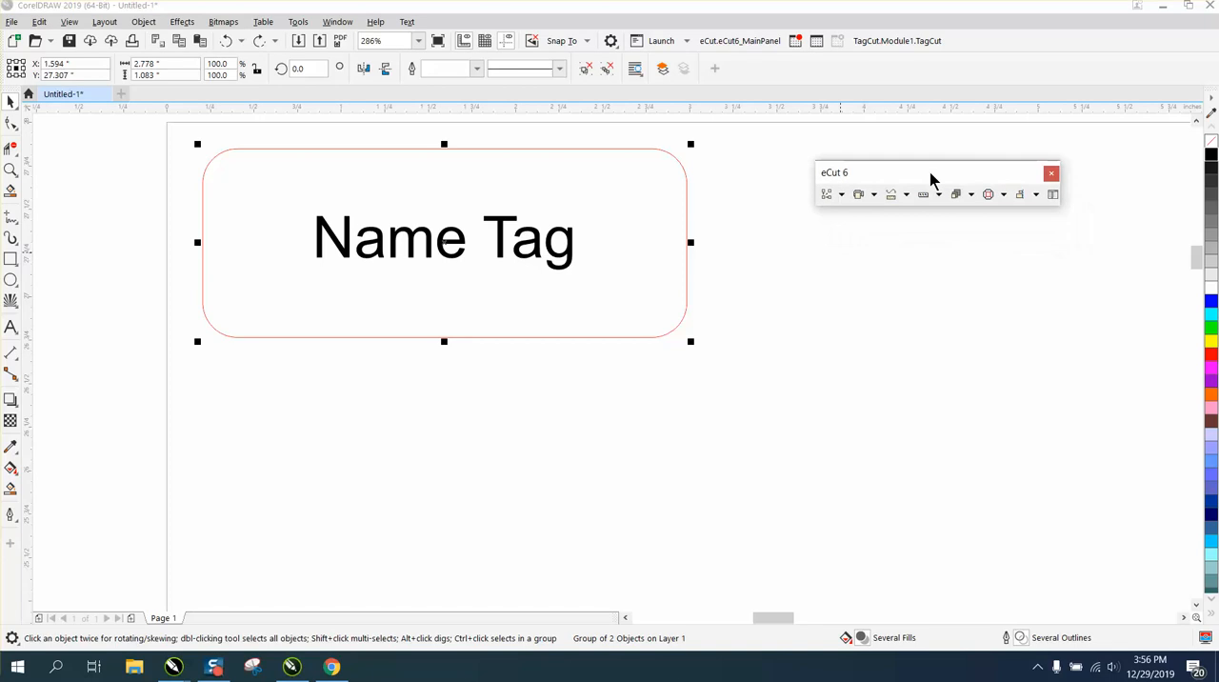
{"action": "left_click", "coordinate": [842, 194]}
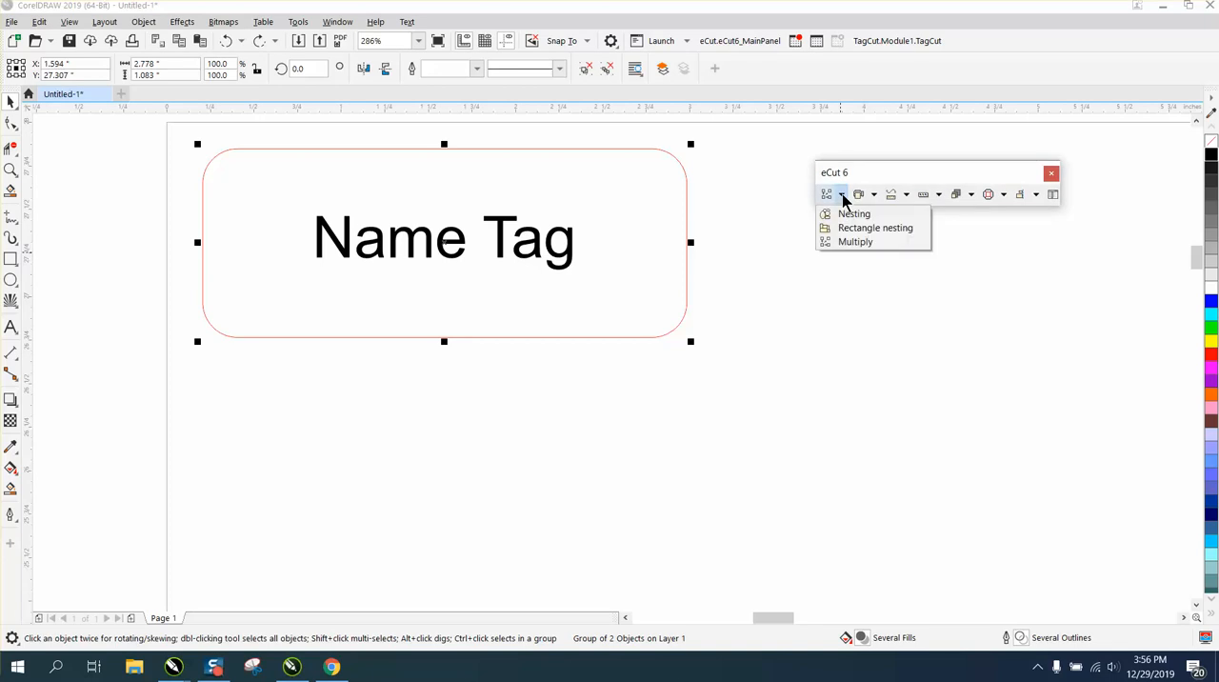
{"action": "mouse_move", "coordinate": [854, 240]}
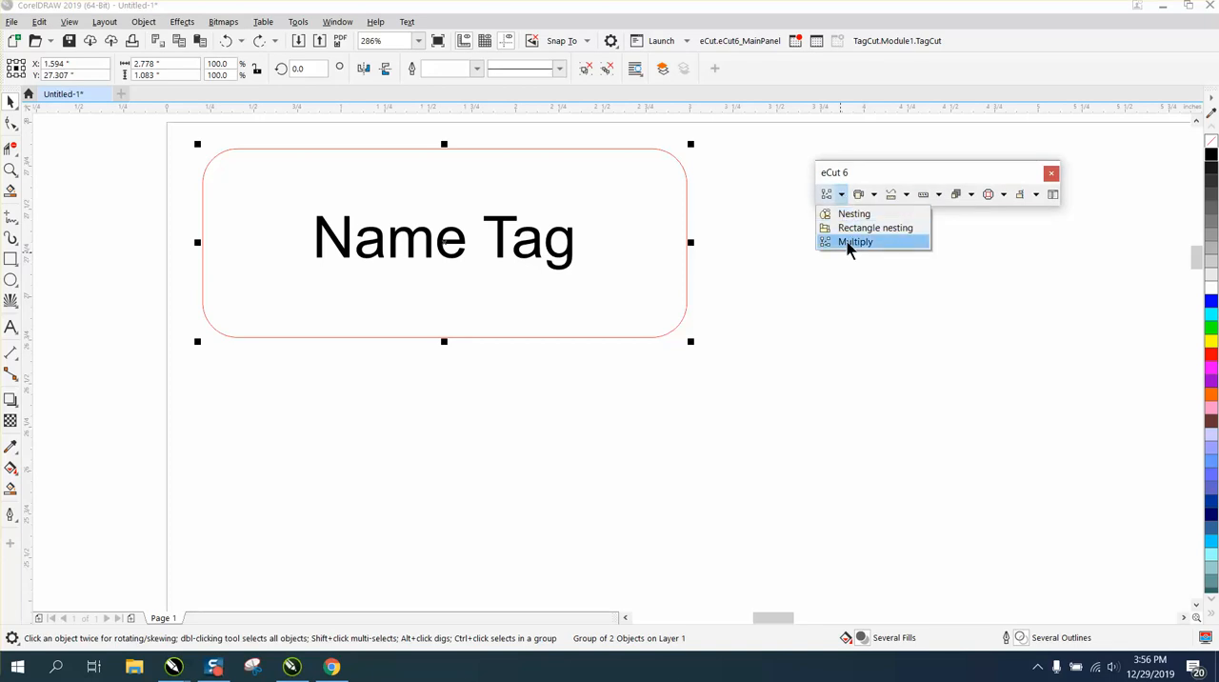
{"action": "left_click", "coordinate": [853, 240]}
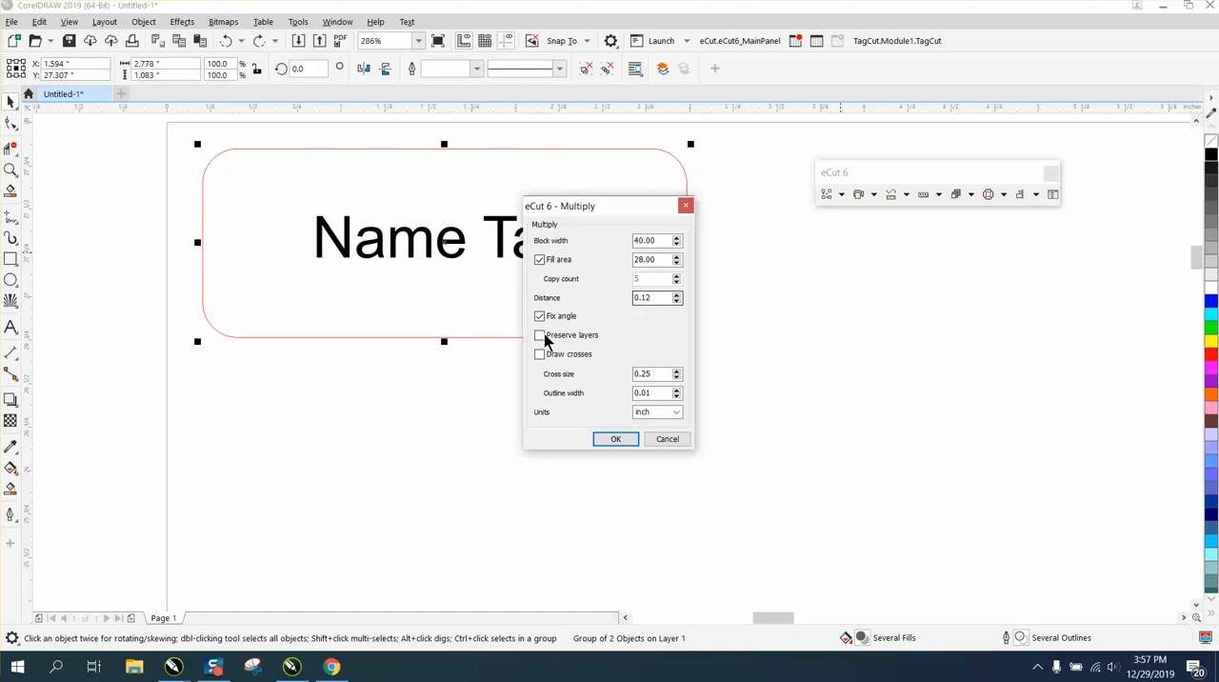
- Uncheck Fill area, keep Fix angle on, and multiply the tag into a row of five copies
{"action": "left_click", "coordinate": [541, 316]}
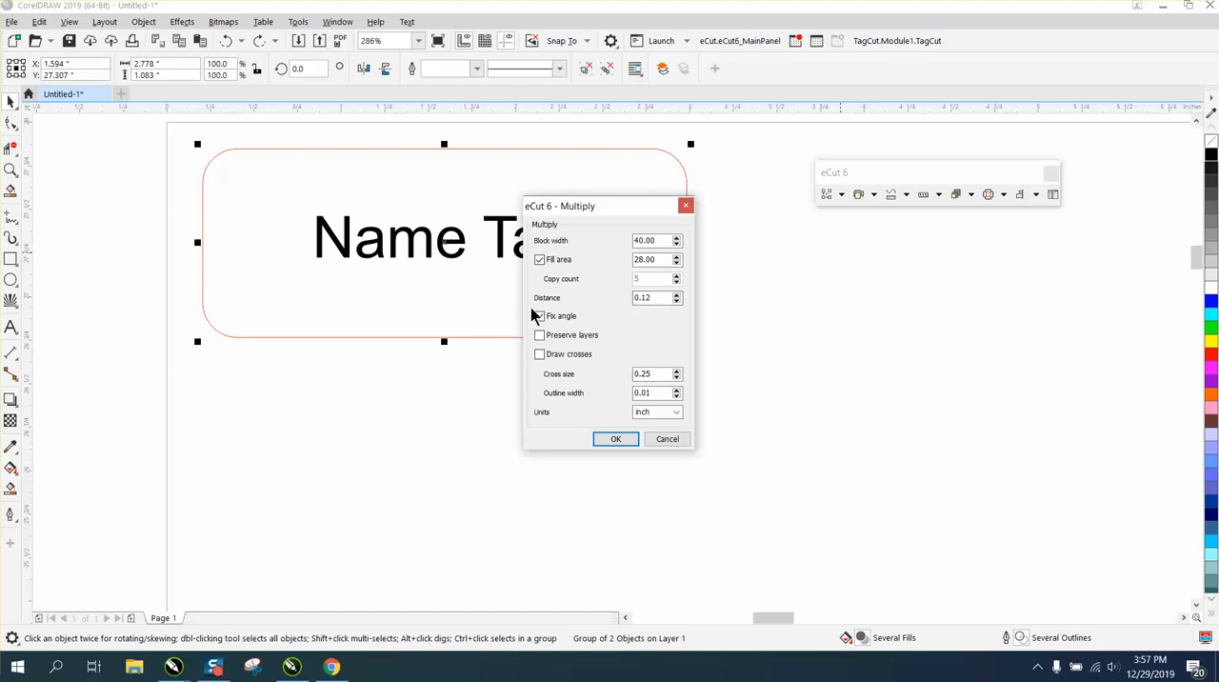
{"action": "left_click", "coordinate": [541, 316]}
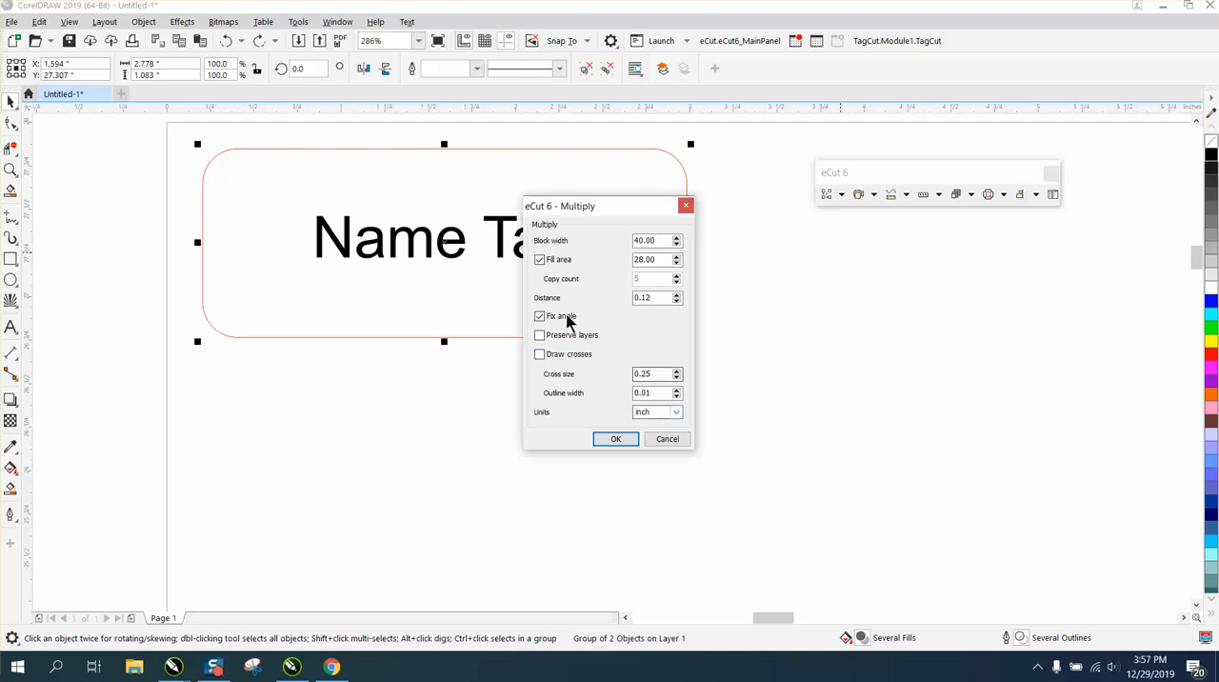
{"action": "left_click", "coordinate": [541, 259]}
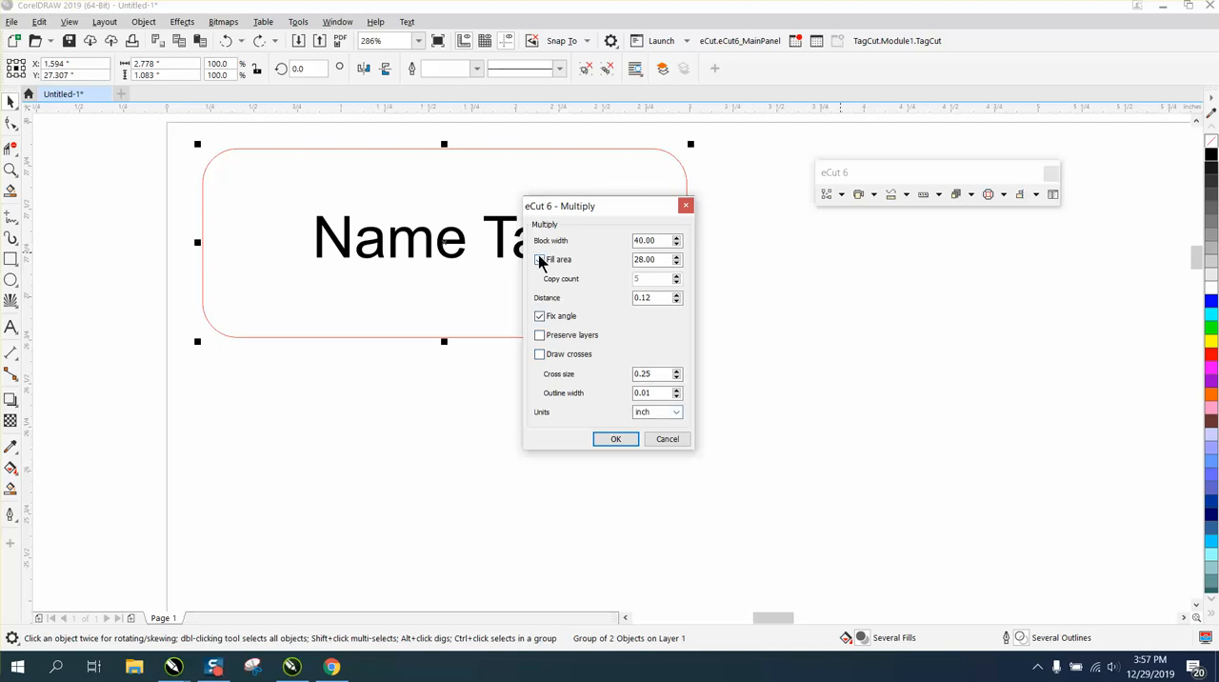
{"action": "left_click", "coordinate": [541, 259]}
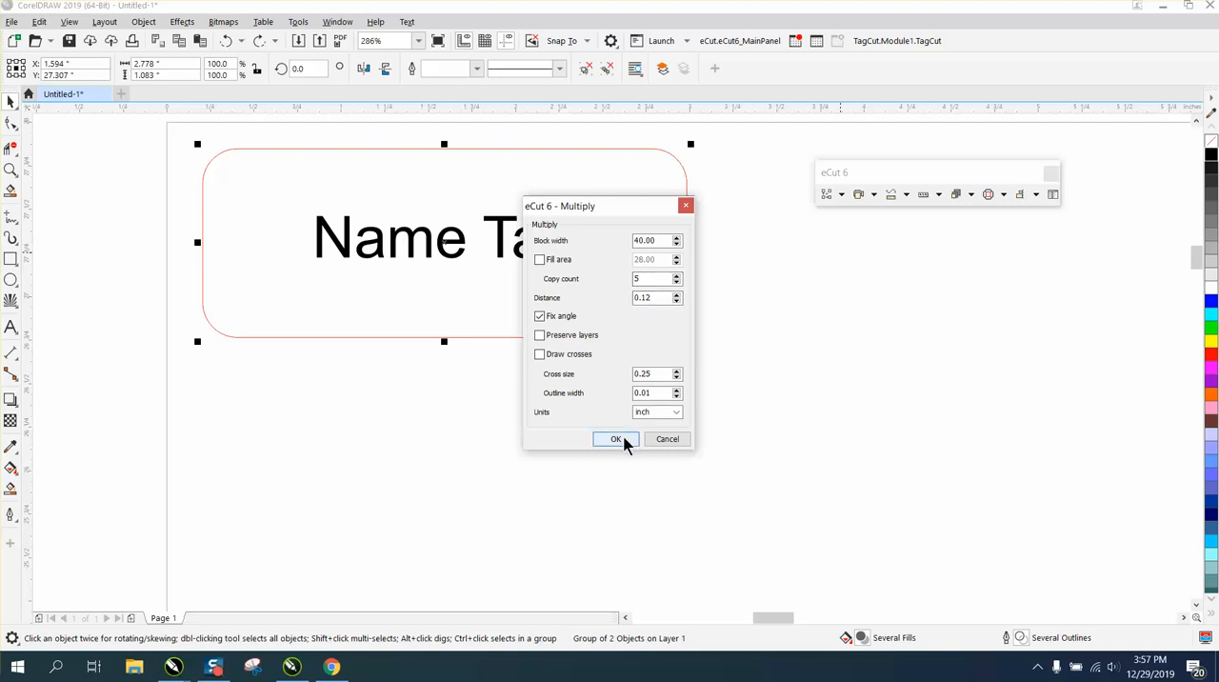
{"action": "left_click", "coordinate": [615, 438]}
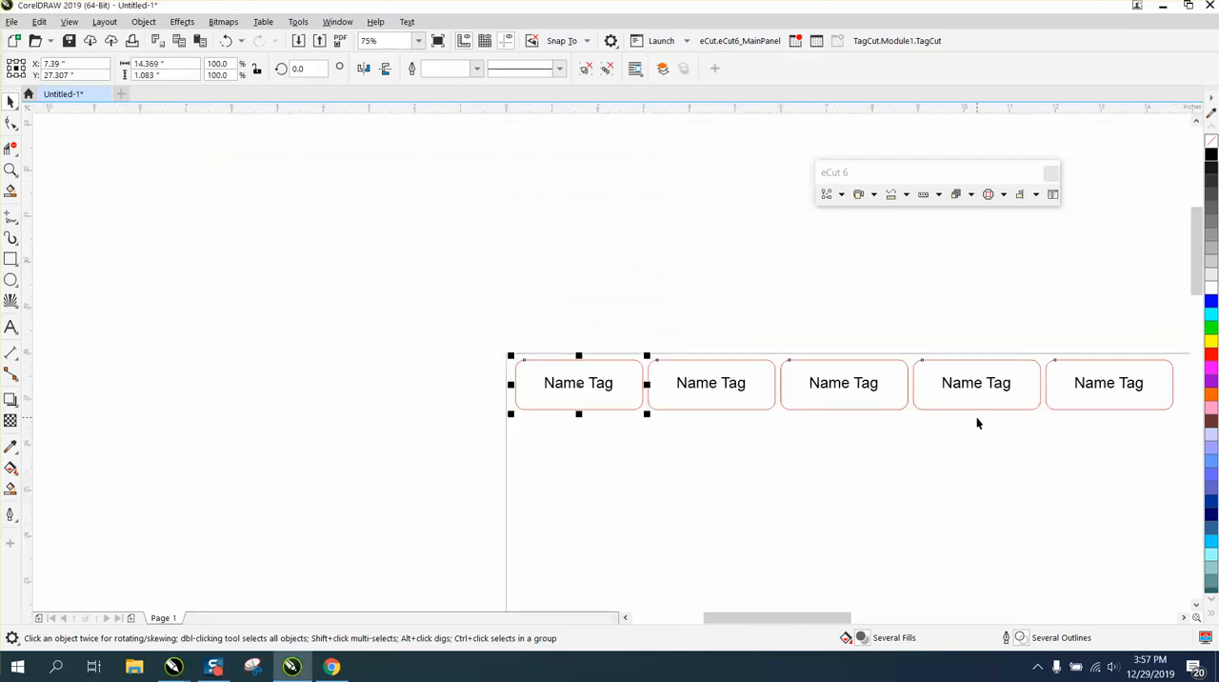
- Undo the multiply and zoom back onto the single name tag
{"action": "left_click", "coordinate": [227, 40]}
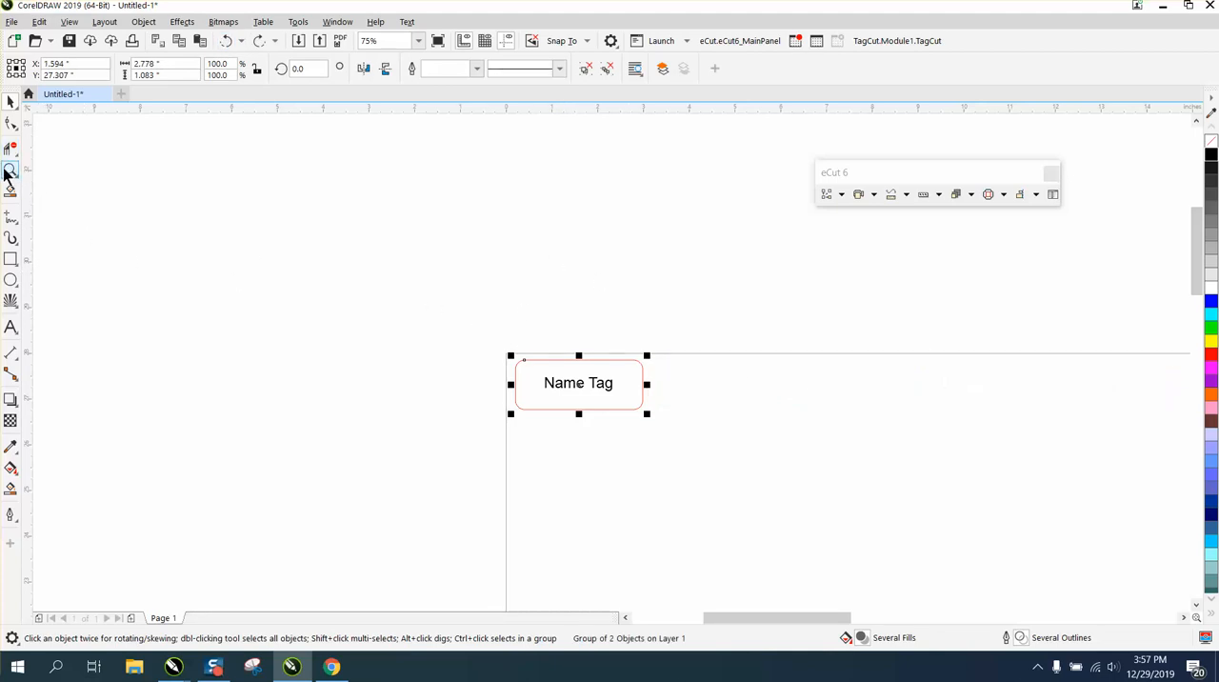
{"action": "left_click", "coordinate": [12, 169]}
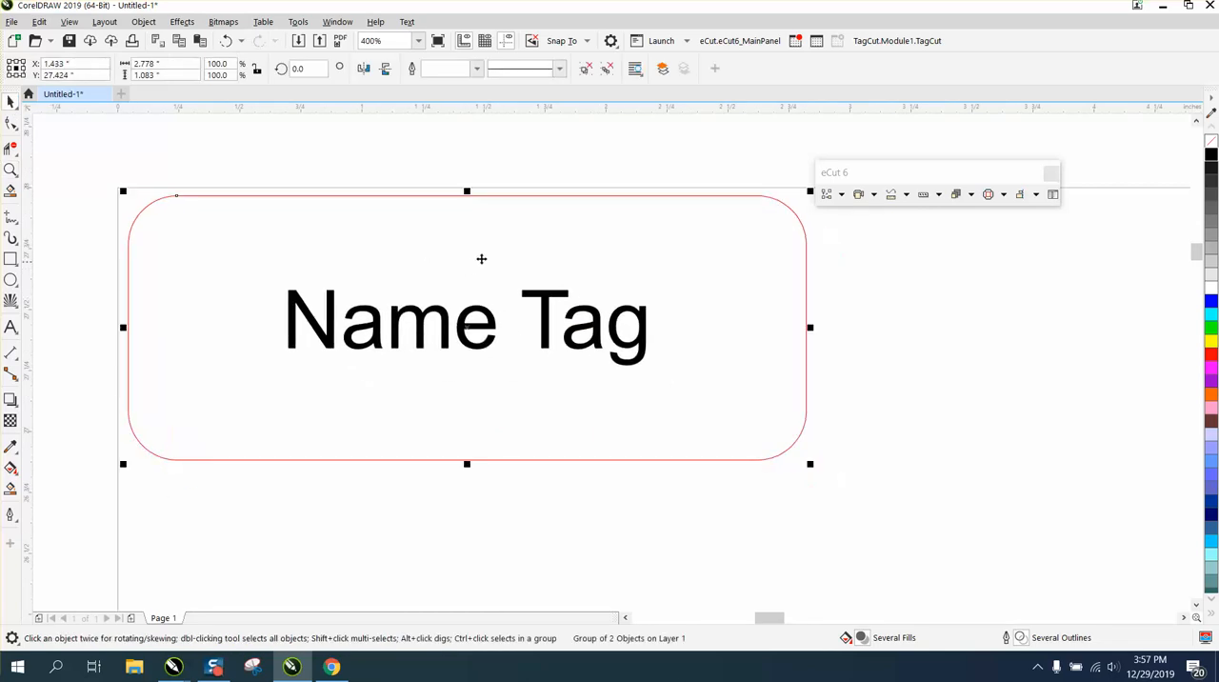
- Multiply the tag to fill a 40 × 28 inch area at 0.12 inch spacing
{"action": "left_click", "coordinate": [842, 194]}
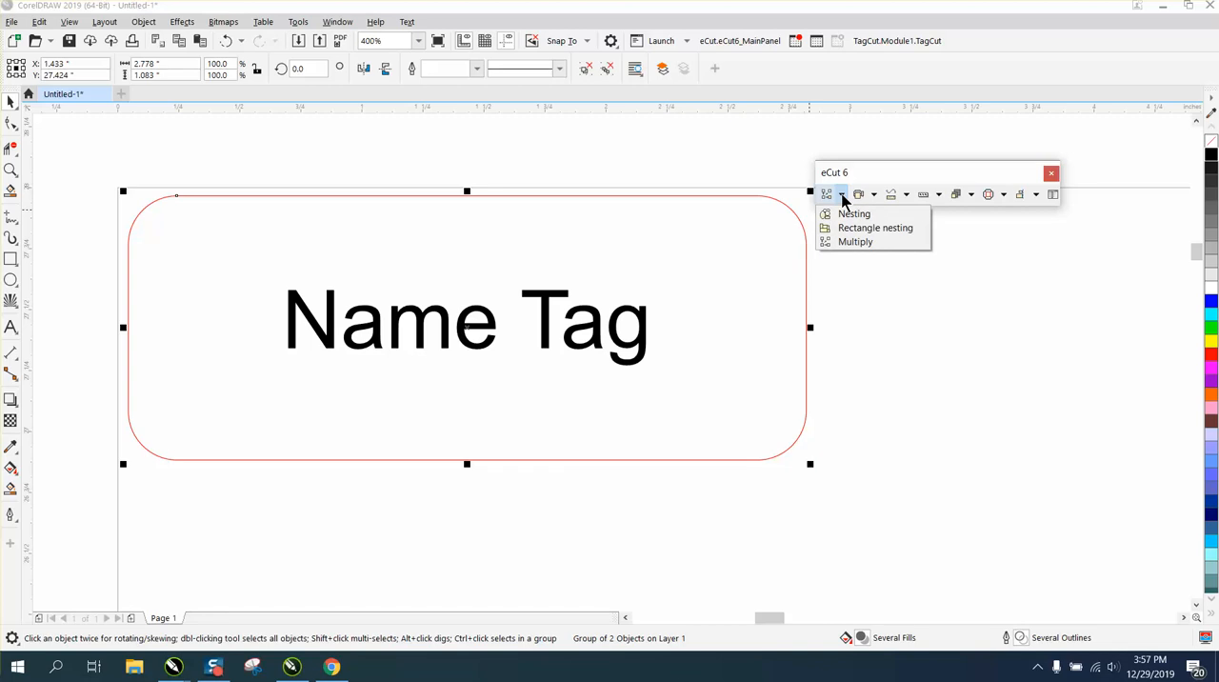
{"action": "mouse_move", "coordinate": [865, 282]}
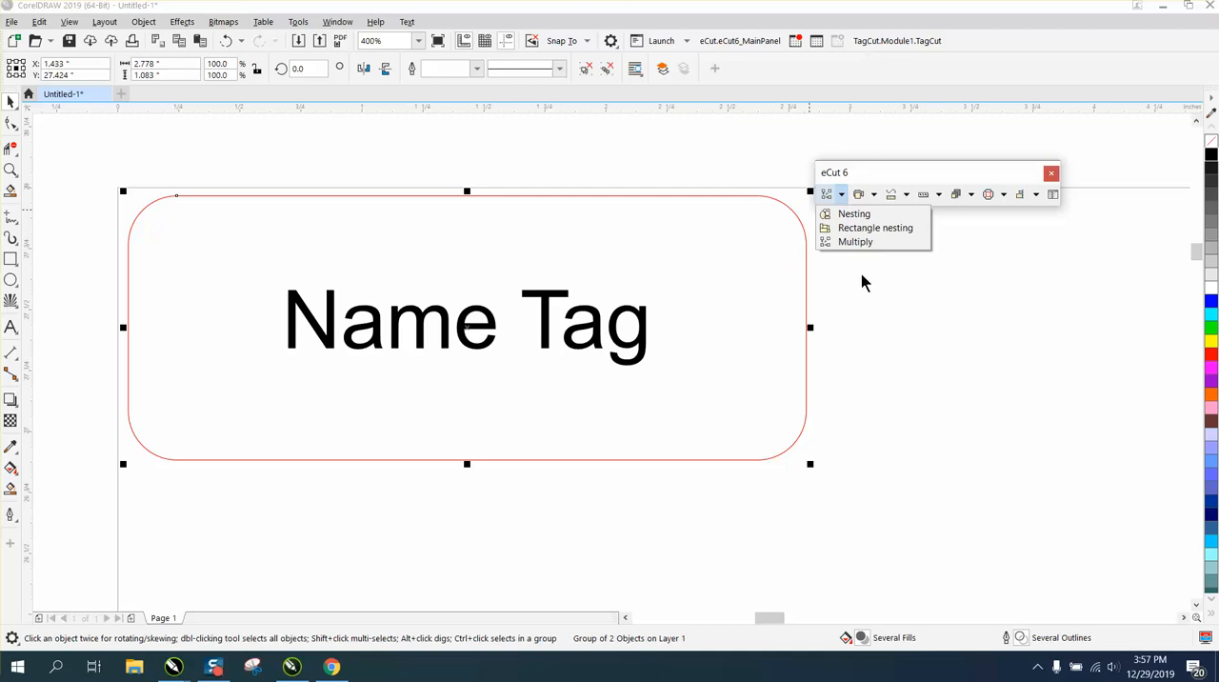
{"action": "mouse_move", "coordinate": [861, 294]}
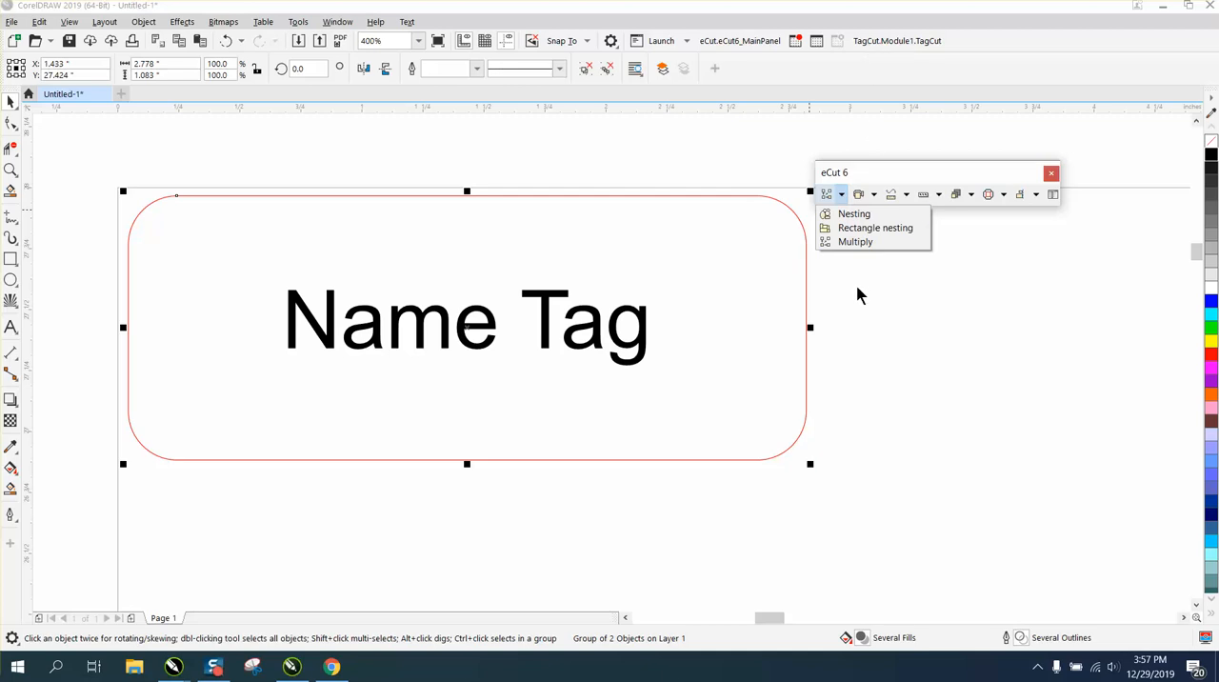
{"action": "mouse_move", "coordinate": [855, 240]}
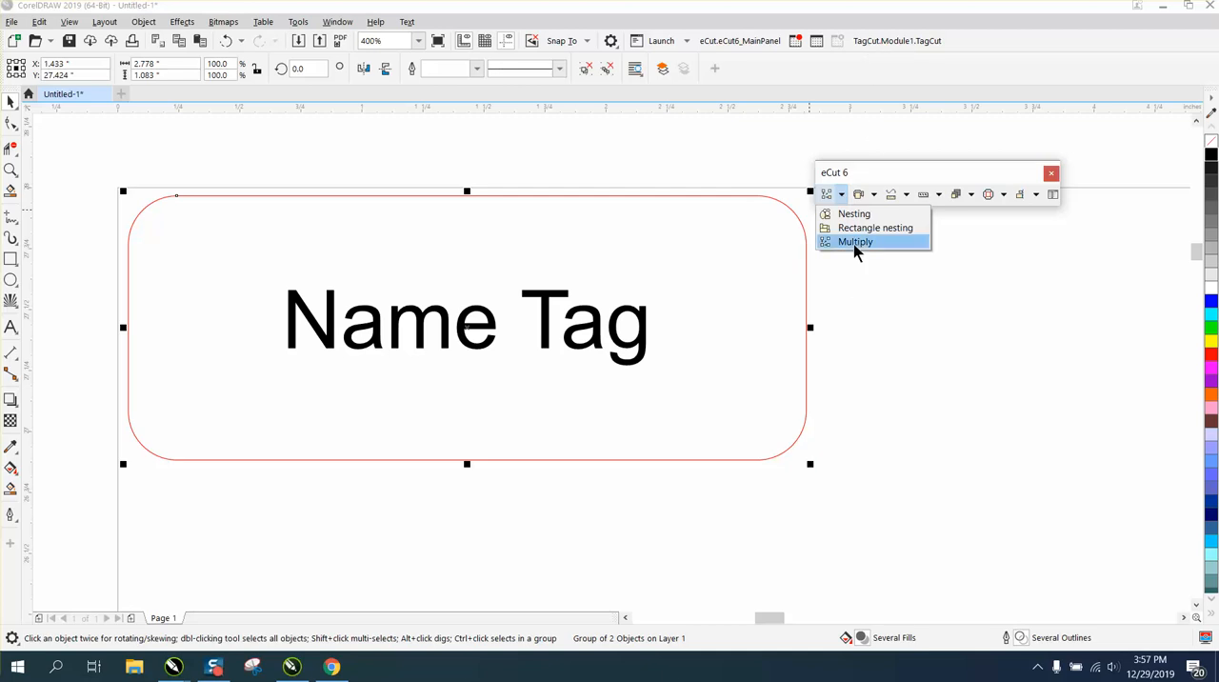
{"action": "left_click", "coordinate": [854, 240]}
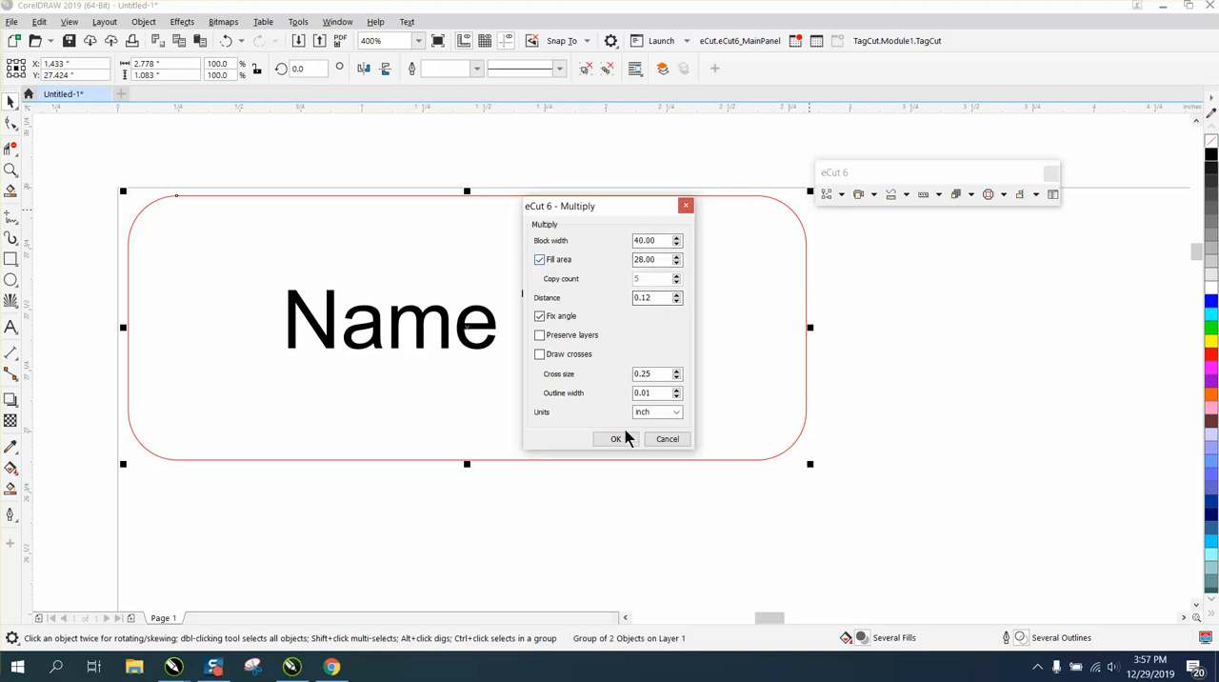
{"action": "left_click", "coordinate": [615, 438]}
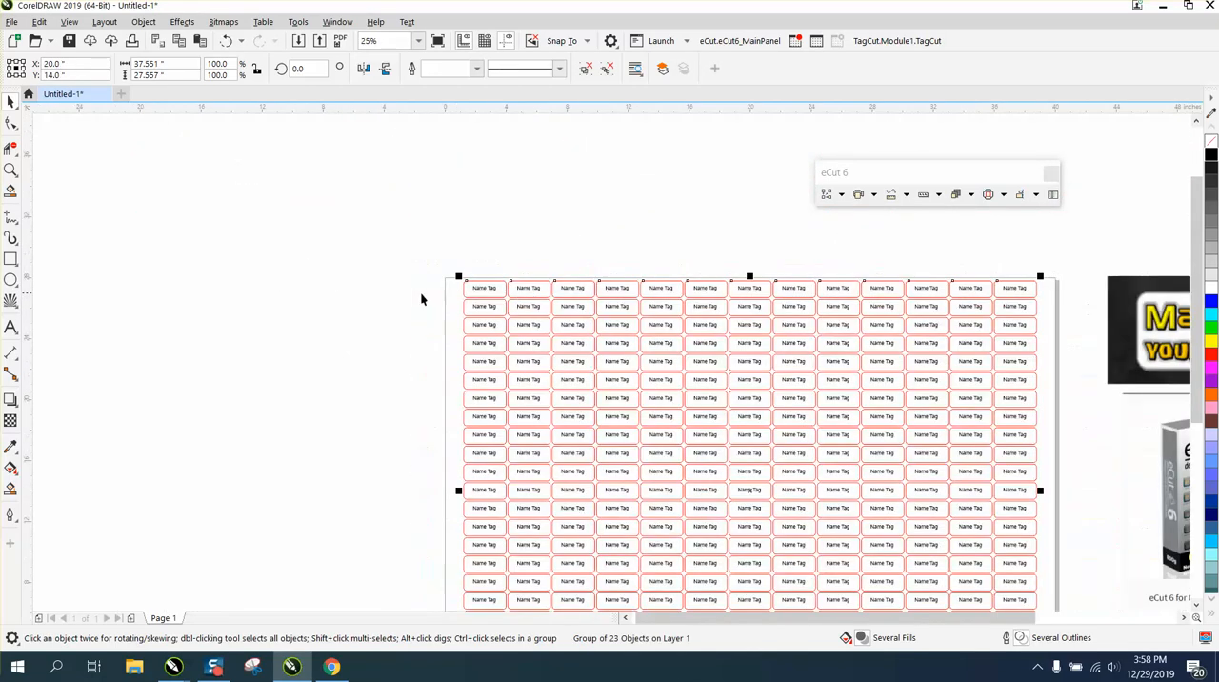
- Zoom in and scroll to check the Name Tag copies in the grid
{"action": "left_click", "coordinate": [12, 169]}
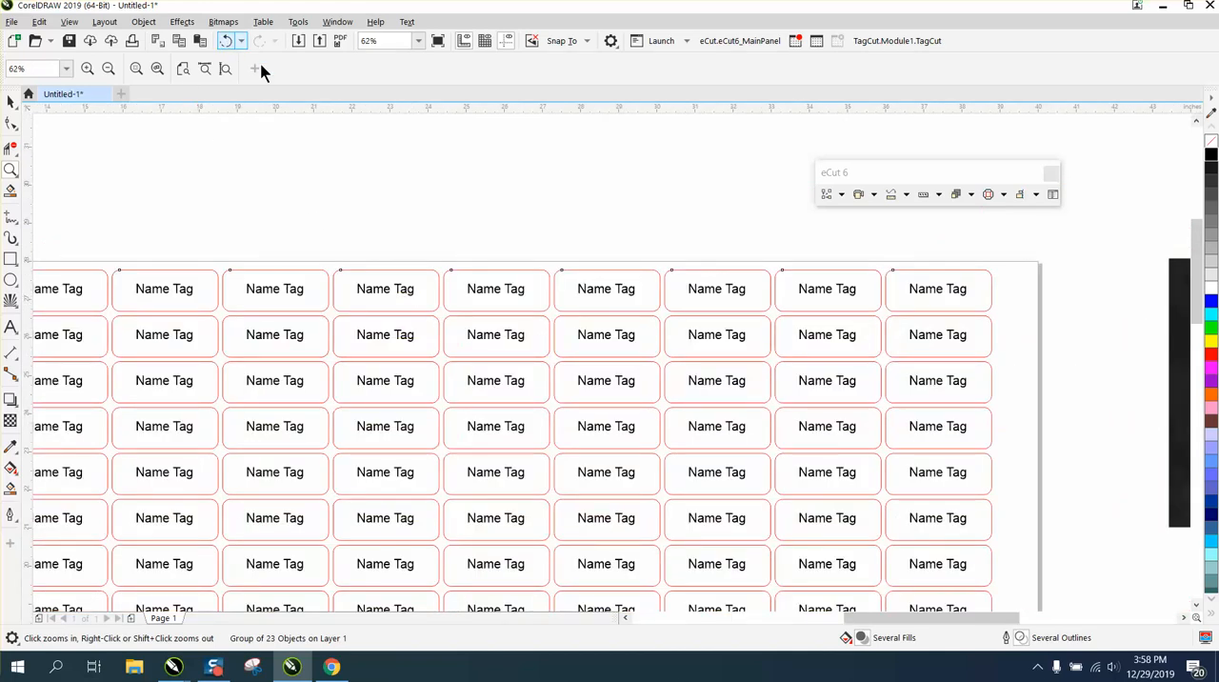
{"action": "scroll", "scroll_direction": "down", "scroll_amount": 3}
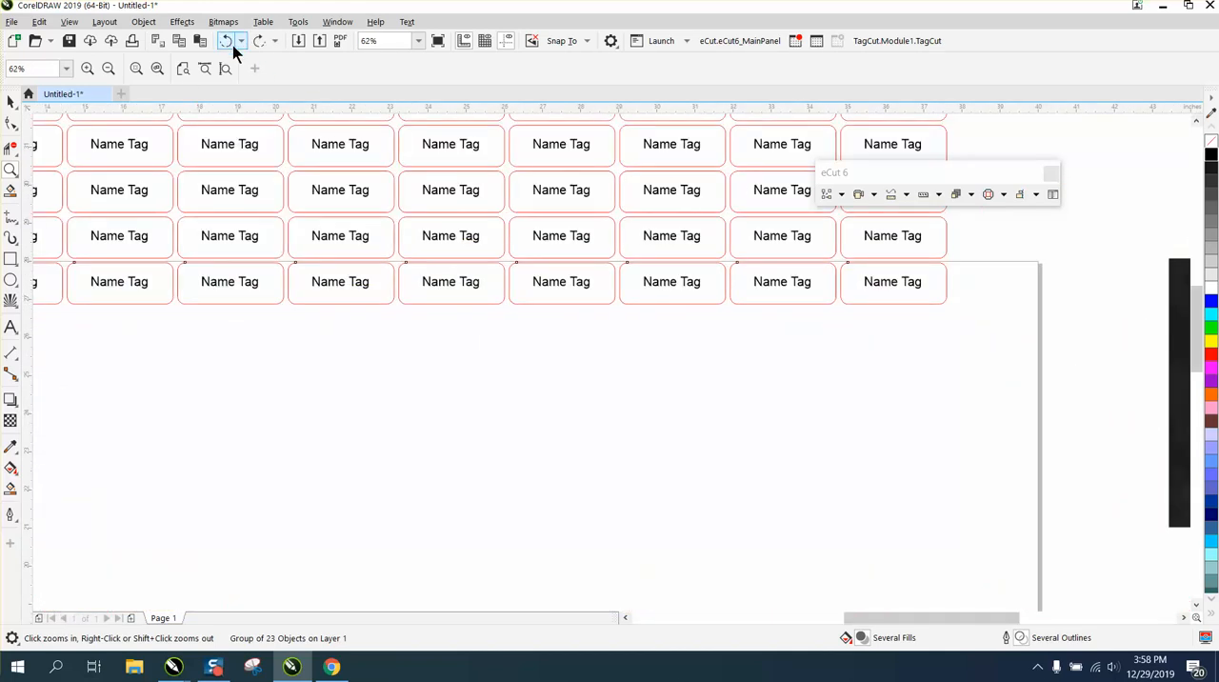
- Undo the grid, remove the name tag, and draw a 1.6-inch circle
{"action": "left_click", "coordinate": [107, 68]}
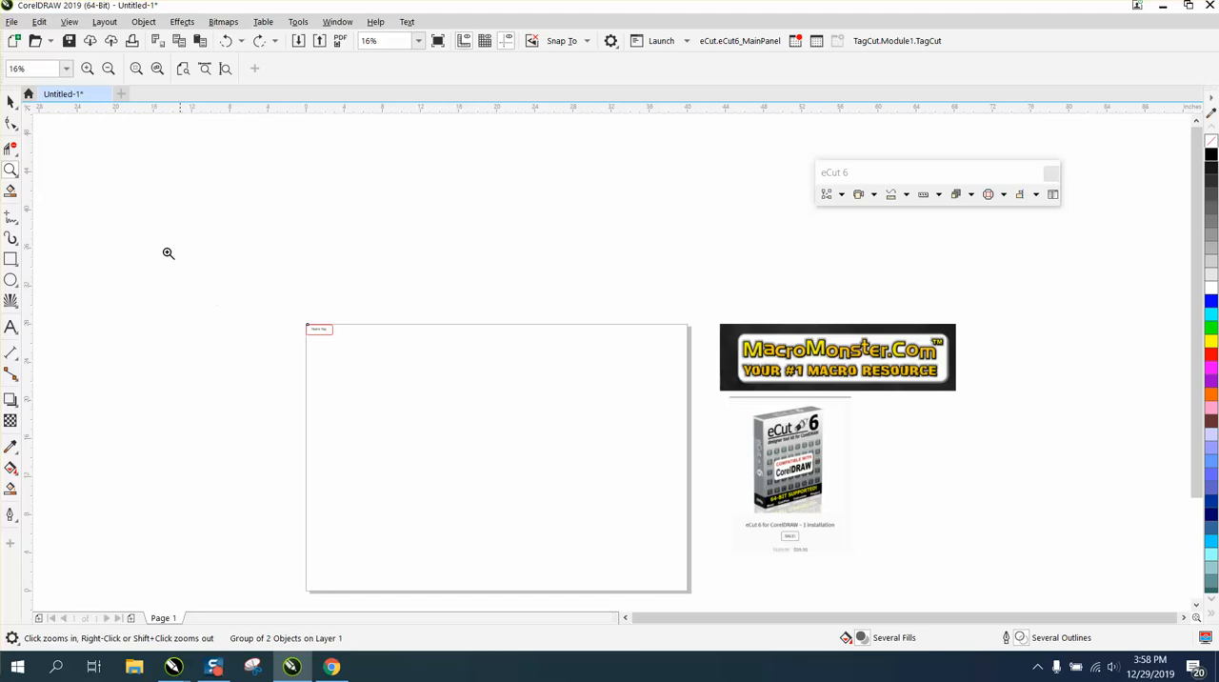
{"action": "left_click", "coordinate": [320, 327]}
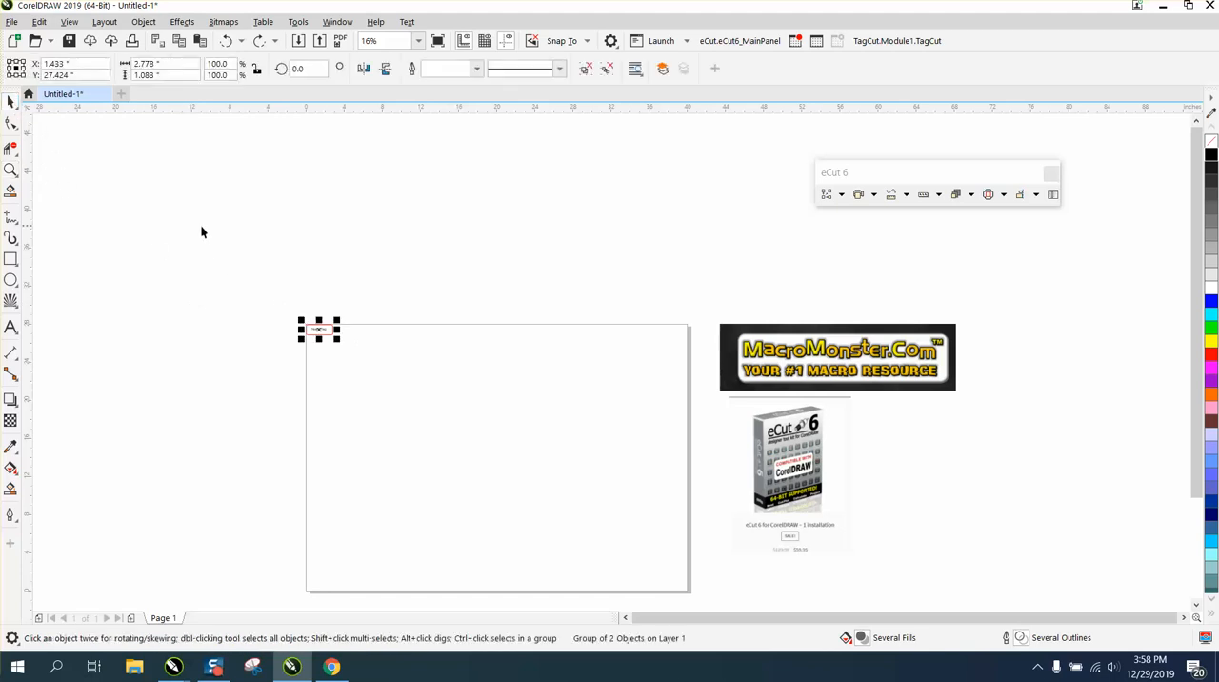
{"action": "left_click", "coordinate": [372, 353]}
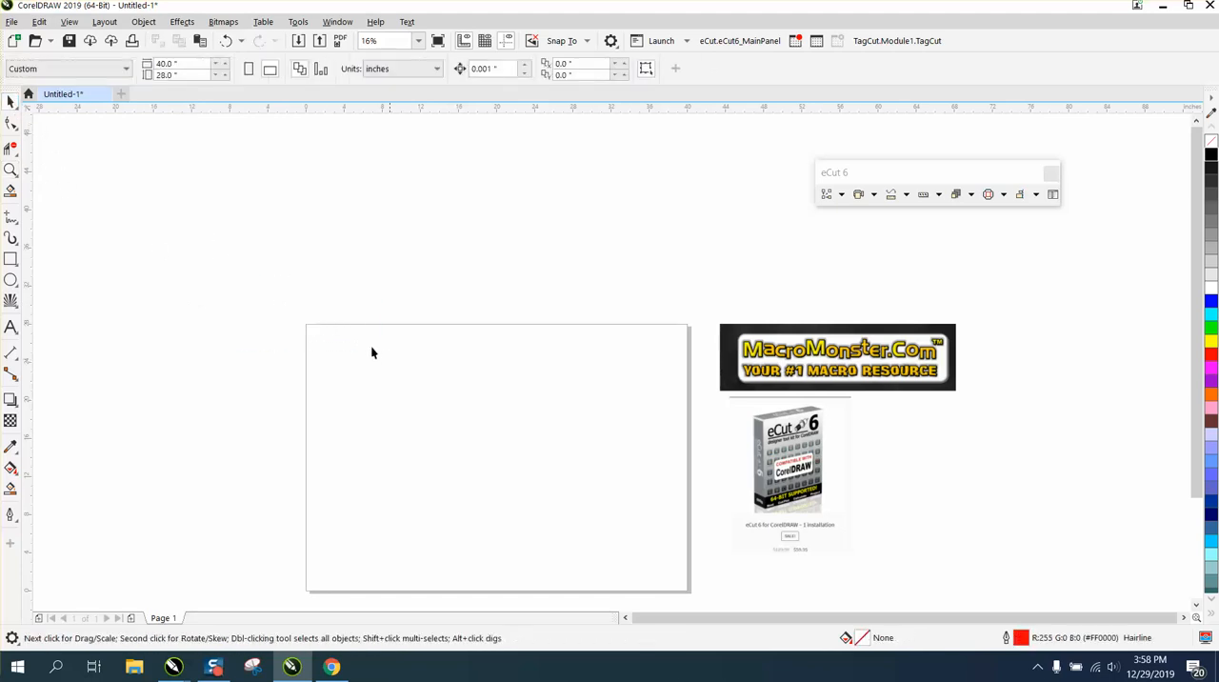
{"action": "left_click", "coordinate": [12, 281]}
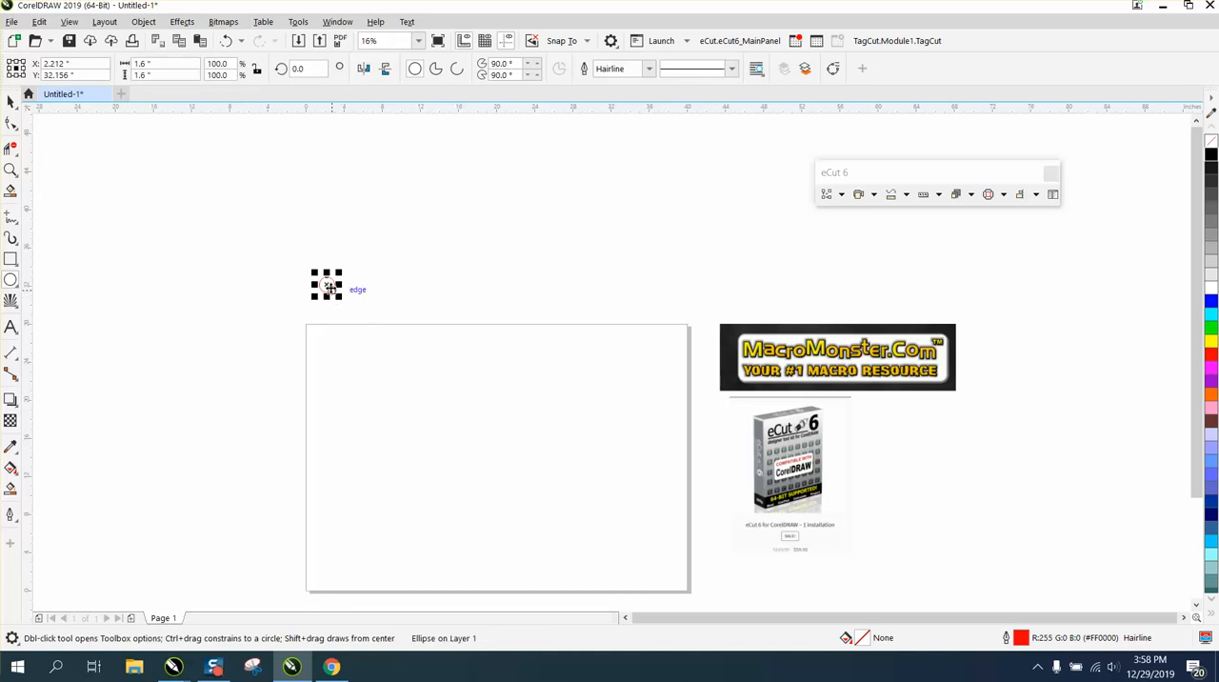
- Move the circle to the page's top-left corner and select it
{"action": "left_click_drag", "start_coordinate": [326, 286], "coordinate": [314, 333]}
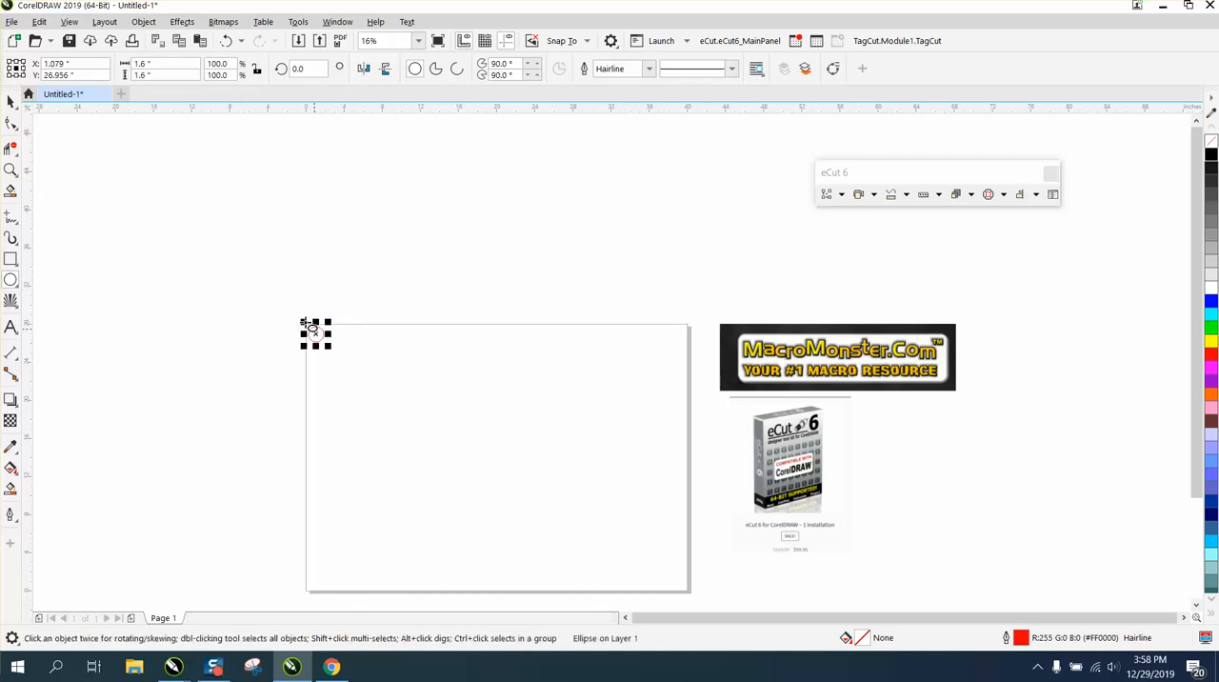
{"action": "left_click", "coordinate": [11, 169]}
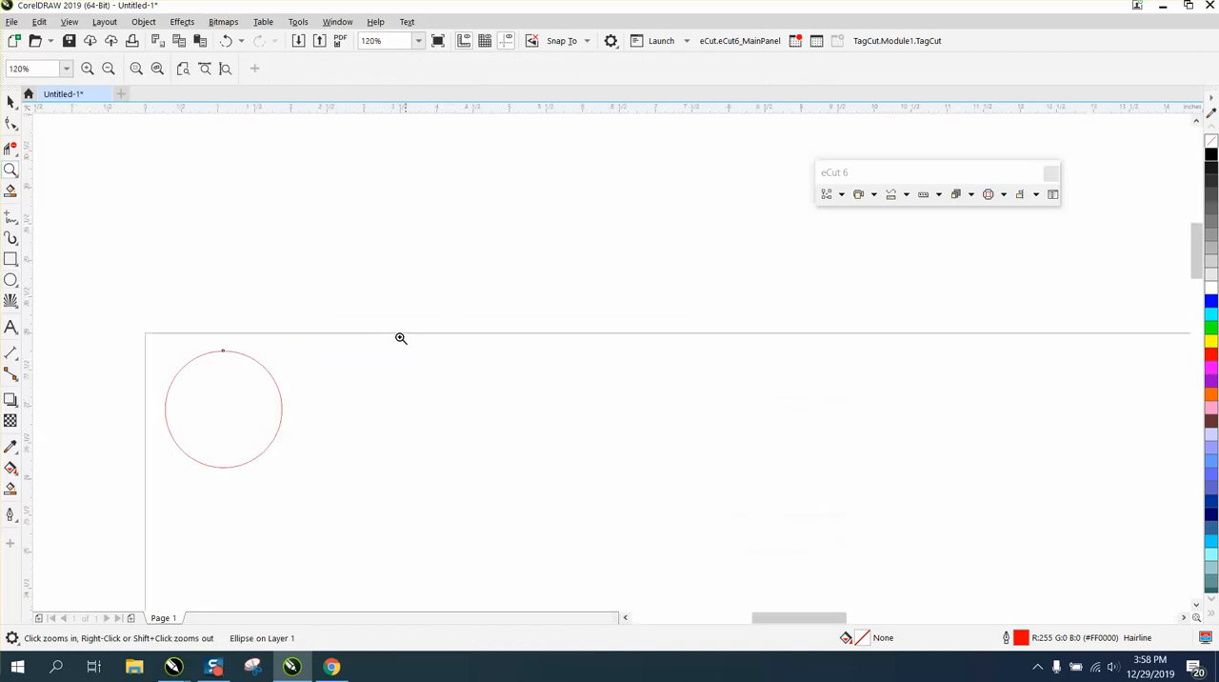
{"action": "left_click", "coordinate": [223, 407]}
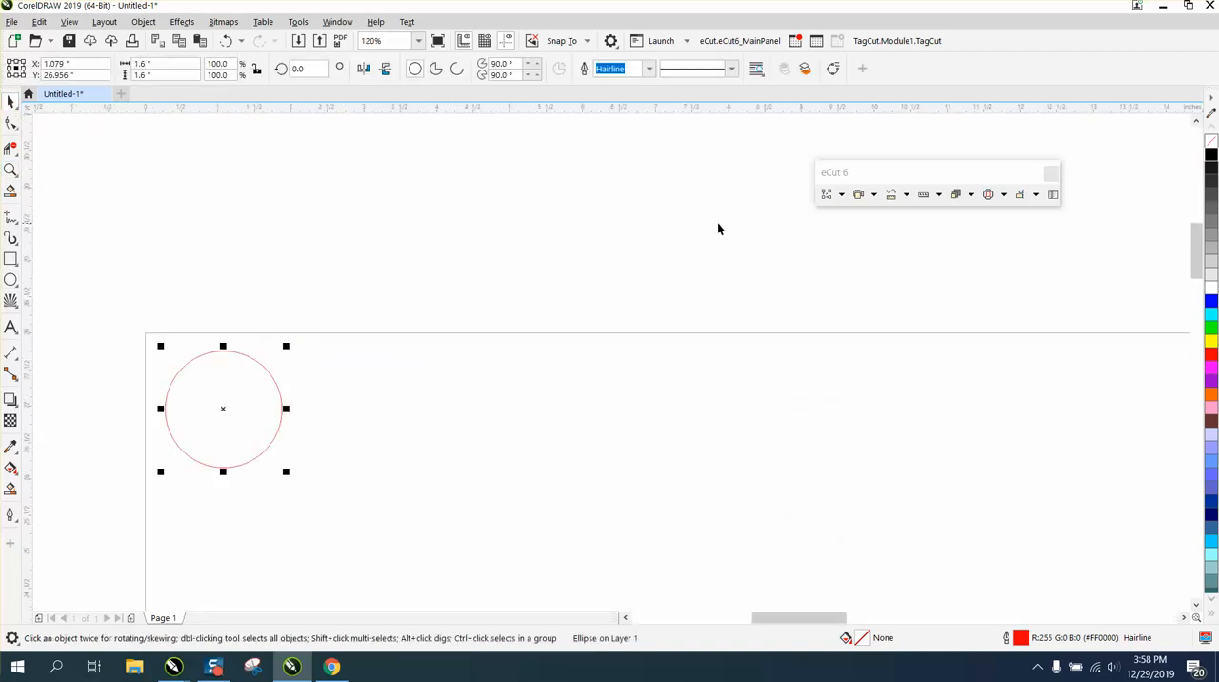
- Multiply the circle across the page at 0.04 inch spacing
{"action": "left_click", "coordinate": [854, 240]}
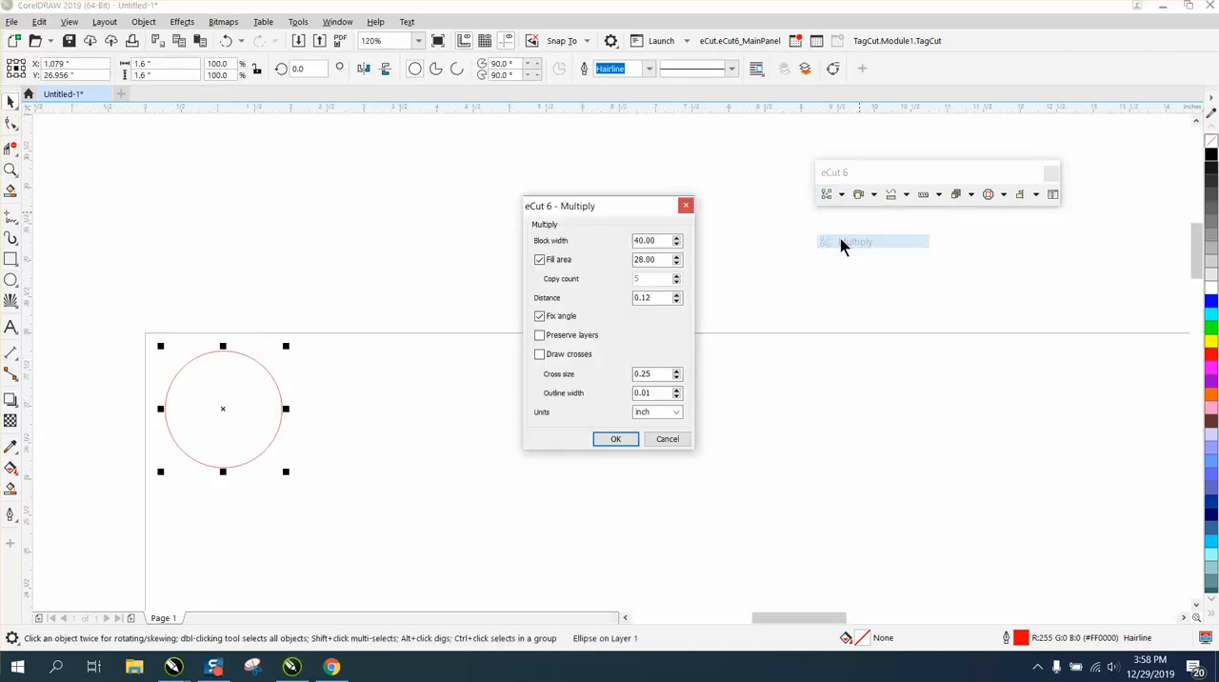
{"action": "mouse_move", "coordinate": [600, 378]}
{"action": "type", "text": "0.04"}
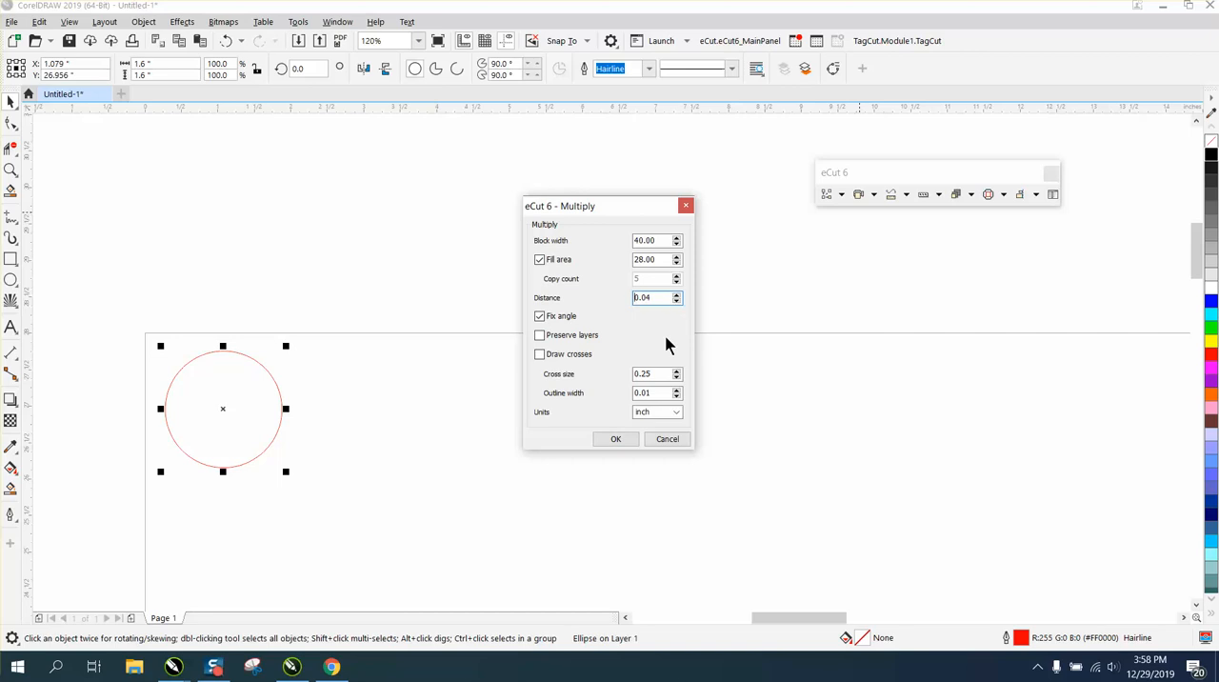
{"action": "left_click", "coordinate": [615, 438]}
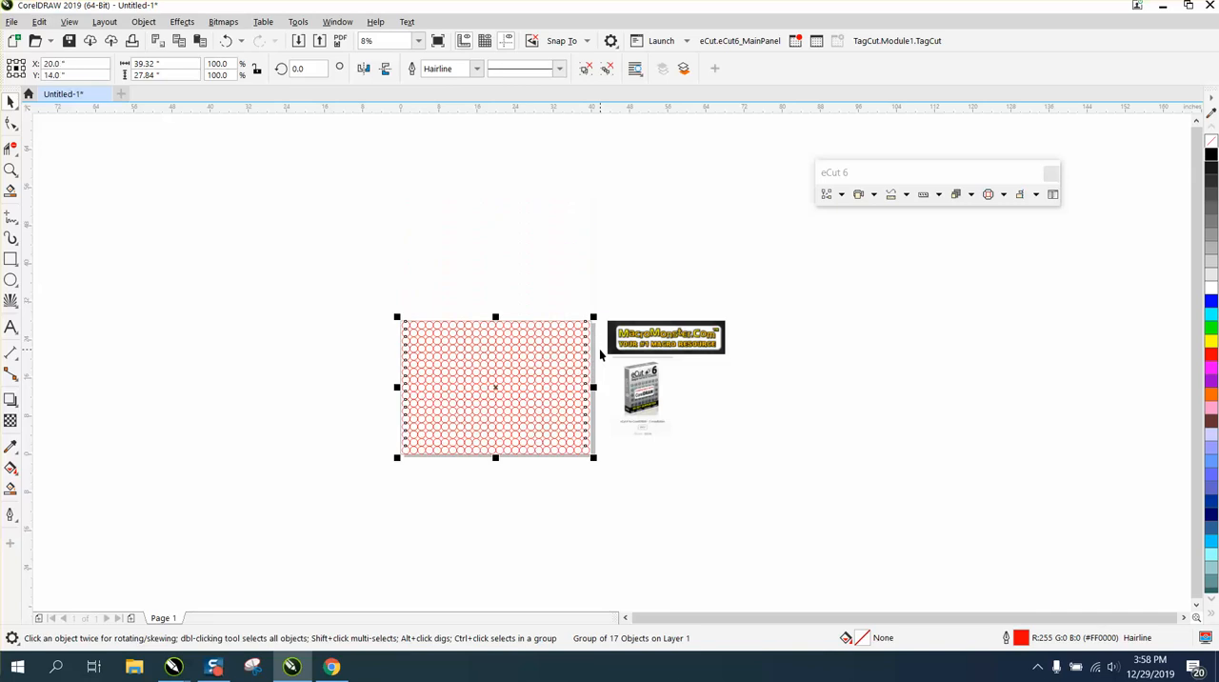
{"action": "left_click", "coordinate": [12, 169]}
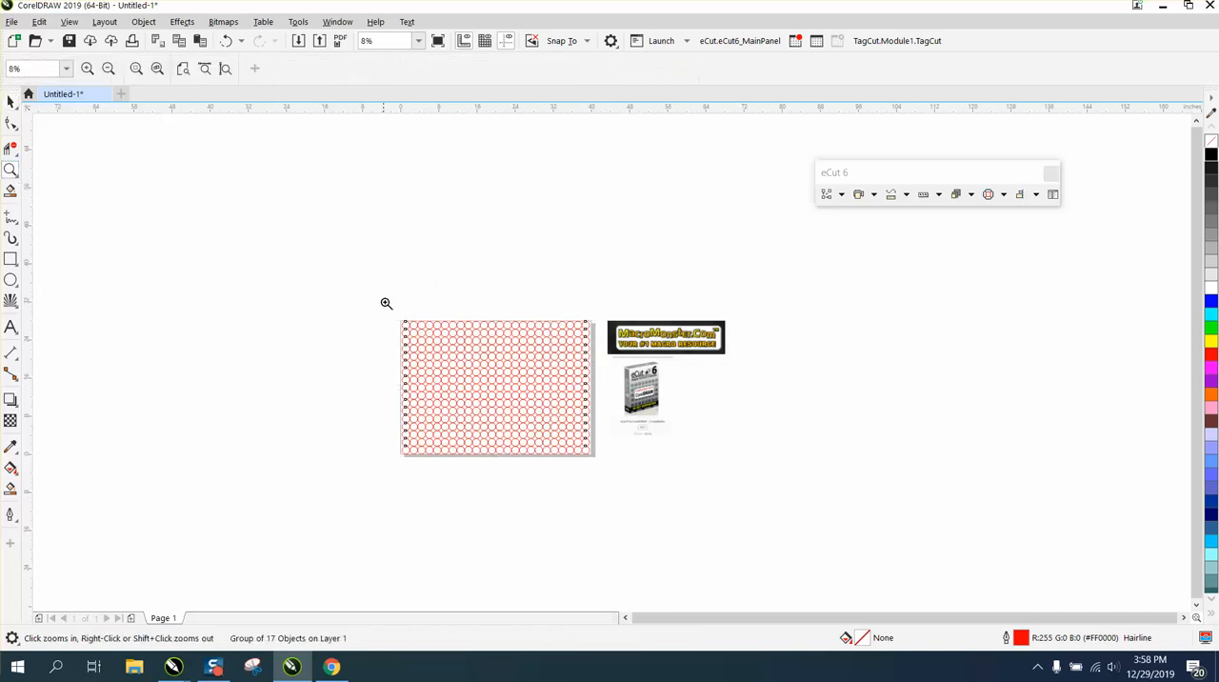
{"action": "left_click", "coordinate": [385, 303]}
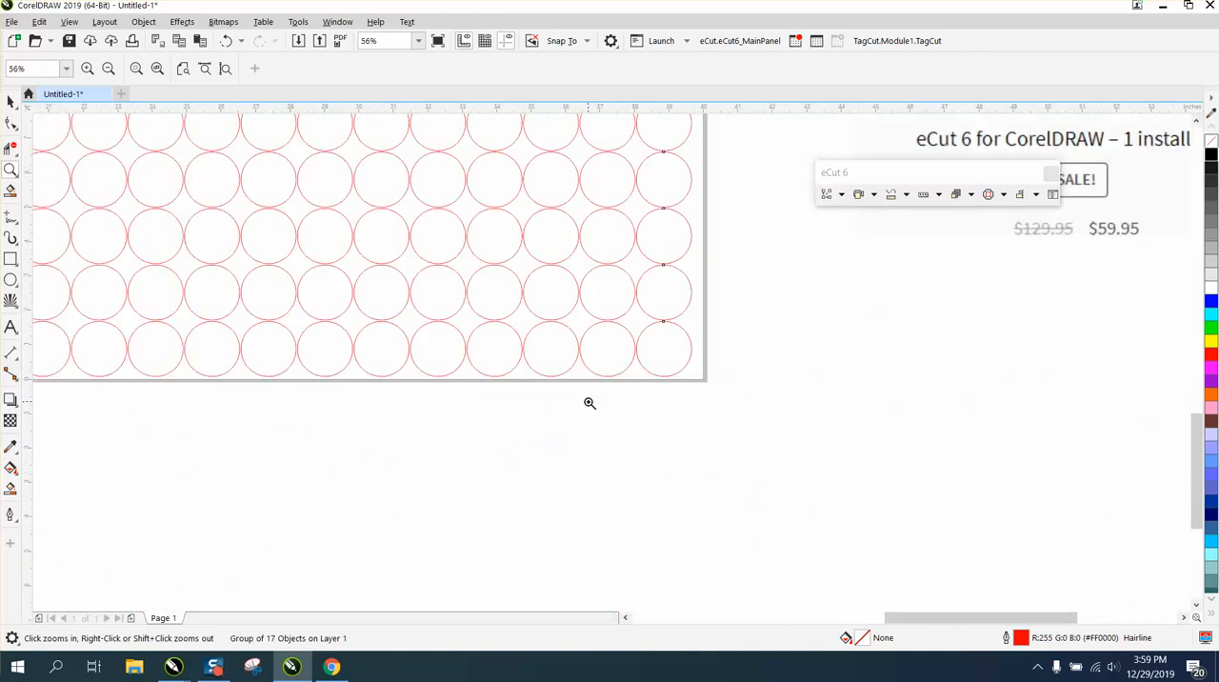
{"action": "left_click", "coordinate": [590, 404]}
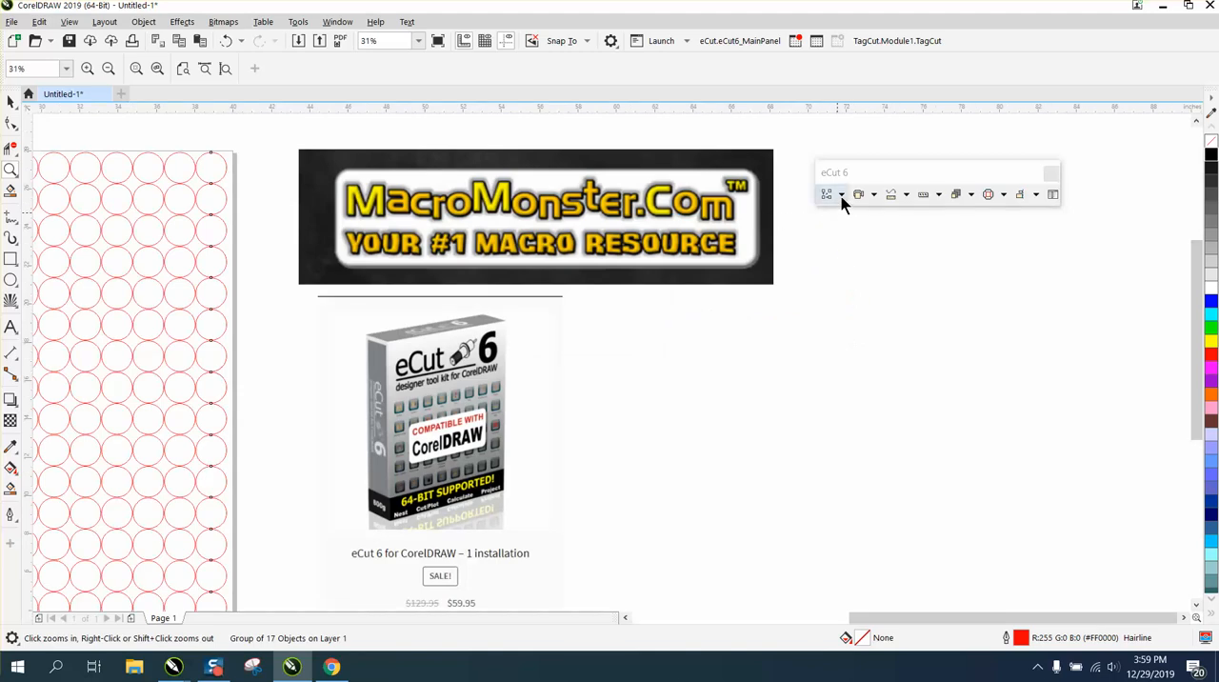
{"action": "mouse_move", "coordinate": [856, 217]}
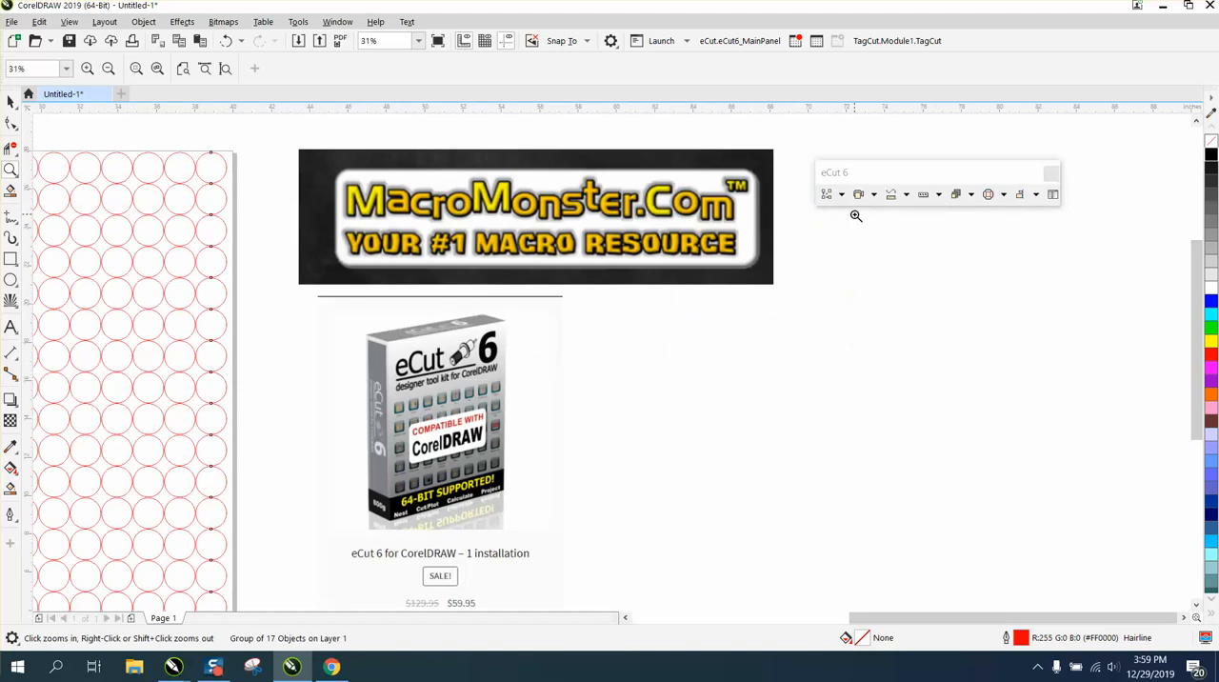